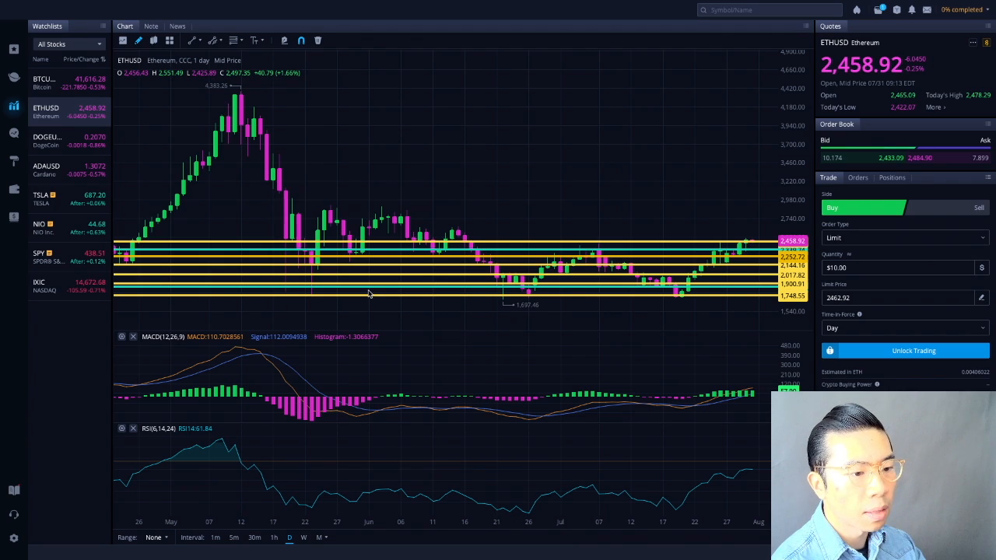
{"action": "mouse_move", "coordinate": [426, 272]}
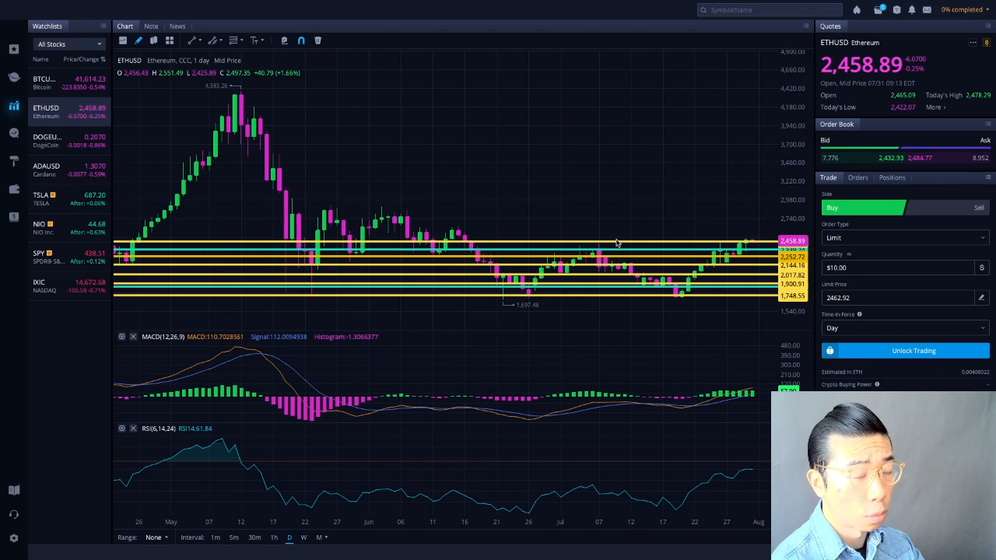
{"action": "mouse_move", "coordinate": [719, 166]}
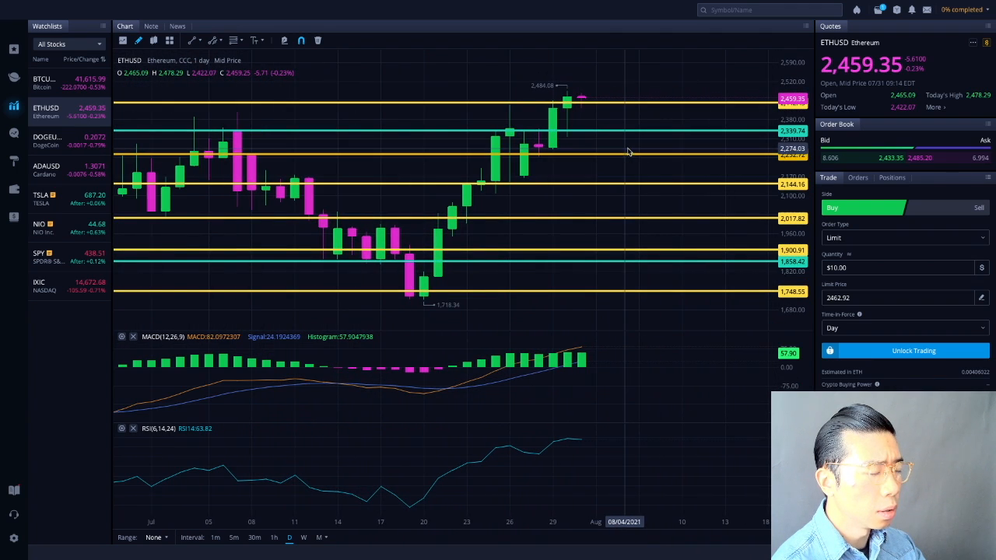
{"action": "mouse_move", "coordinate": [423, 304]}
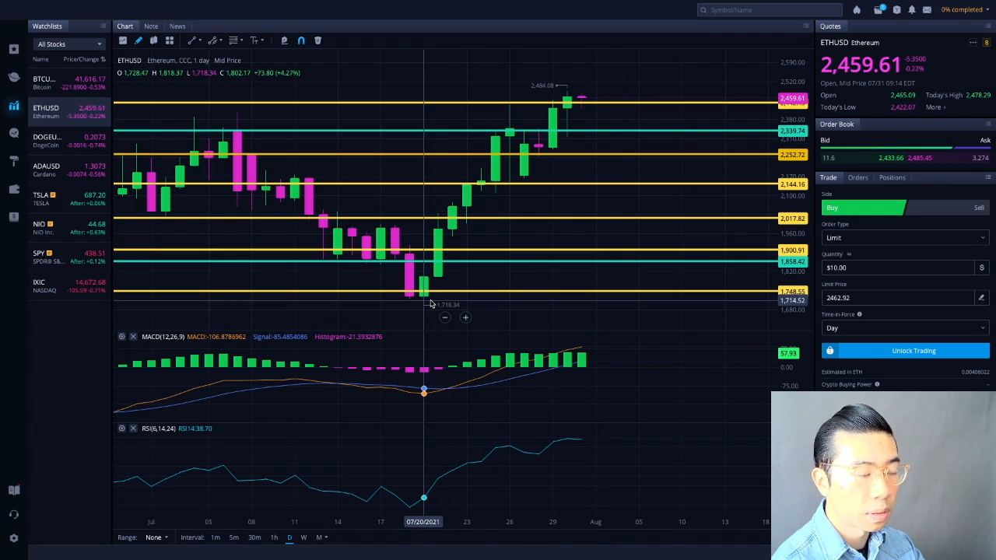
{"action": "mouse_move", "coordinate": [438, 281]}
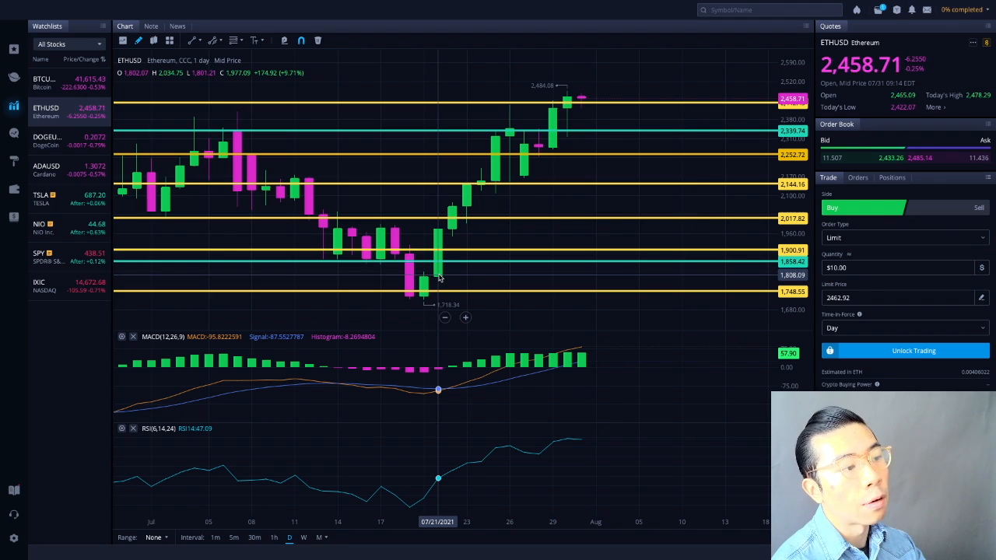
{"action": "mouse_move", "coordinate": [467, 189]}
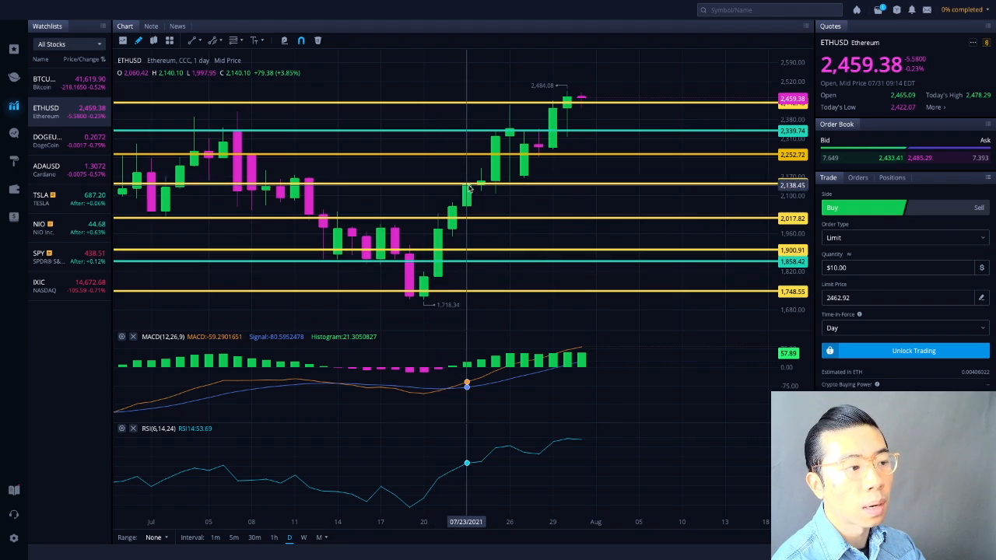
{"action": "mouse_move", "coordinate": [452, 211]}
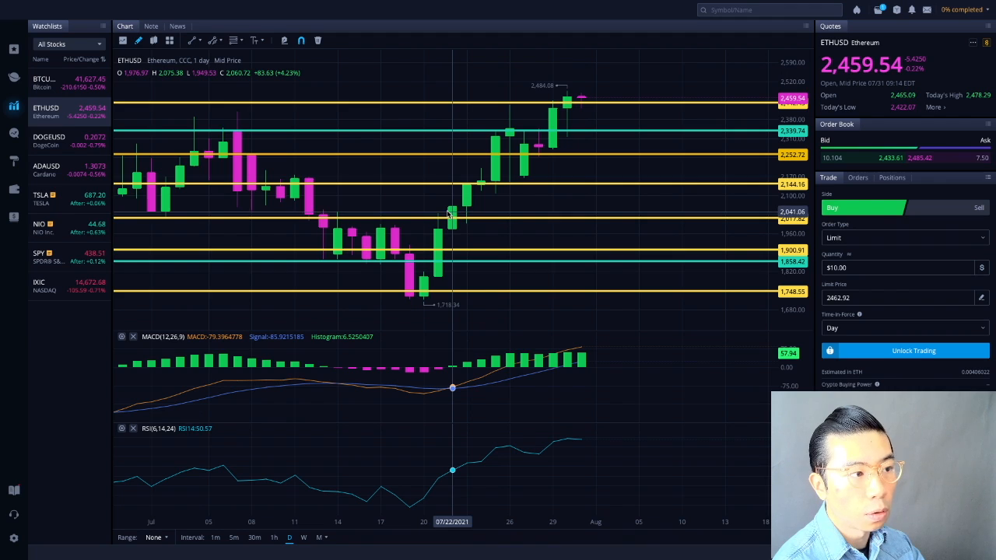
{"action": "mouse_move", "coordinate": [537, 200]}
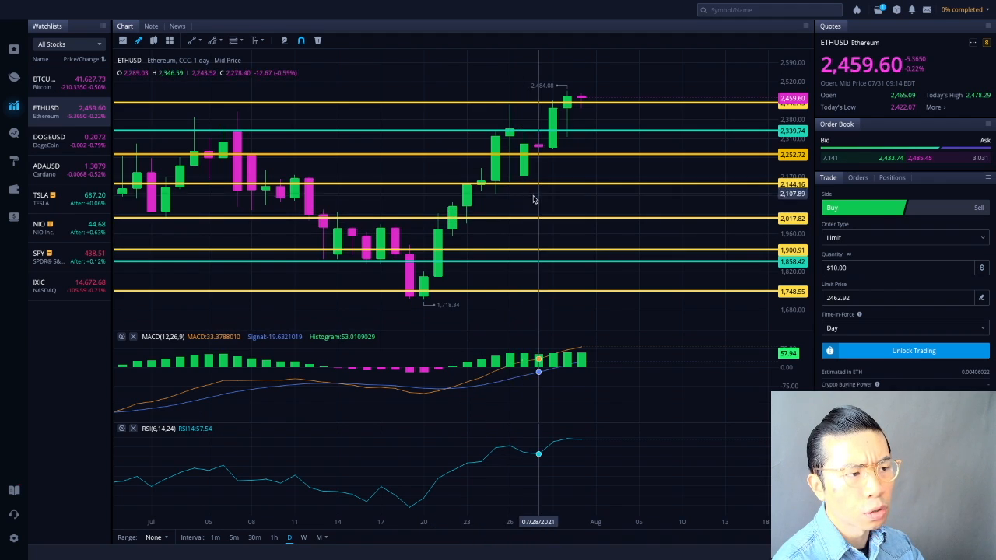
{"action": "mouse_move", "coordinate": [621, 238]}
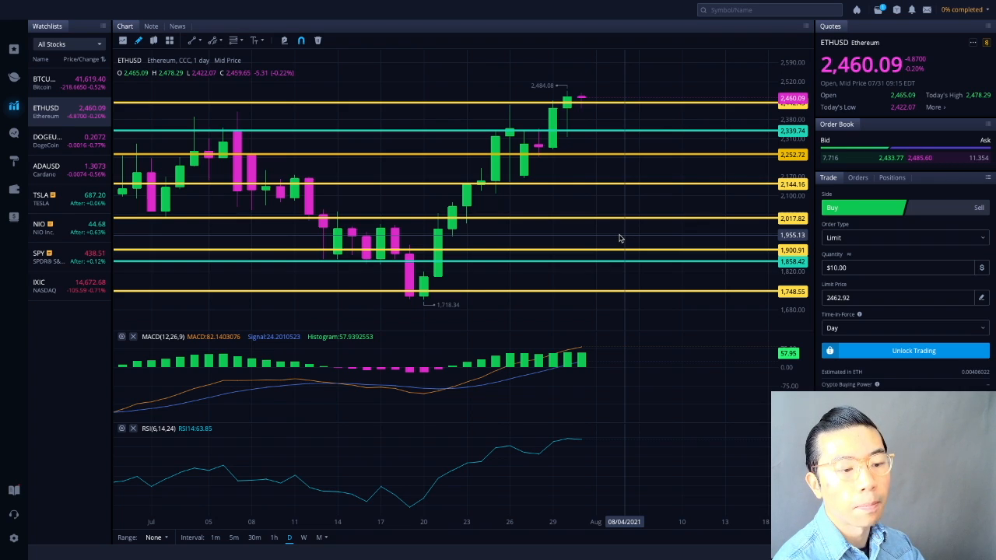
{"action": "mouse_move", "coordinate": [560, 229]}
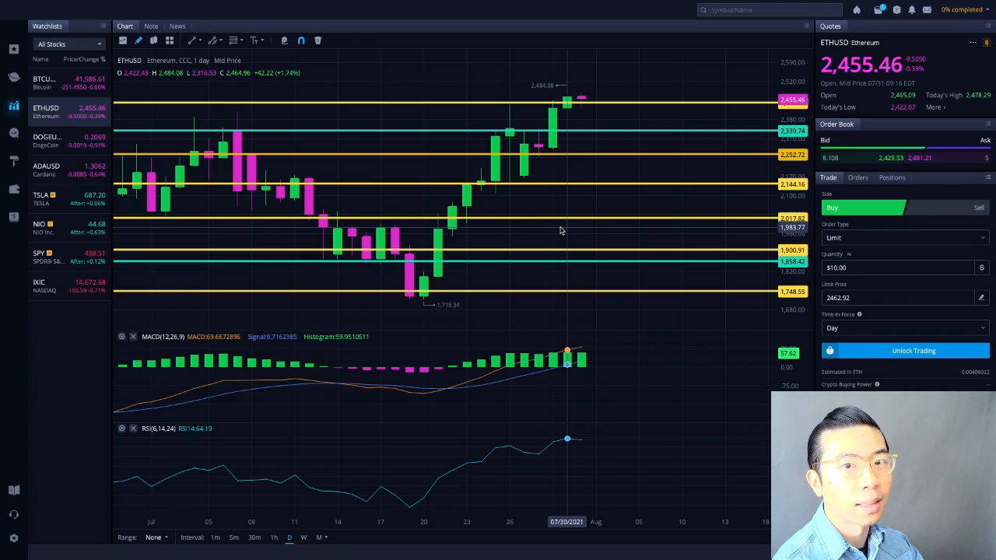
{"action": "mouse_move", "coordinate": [552, 230]}
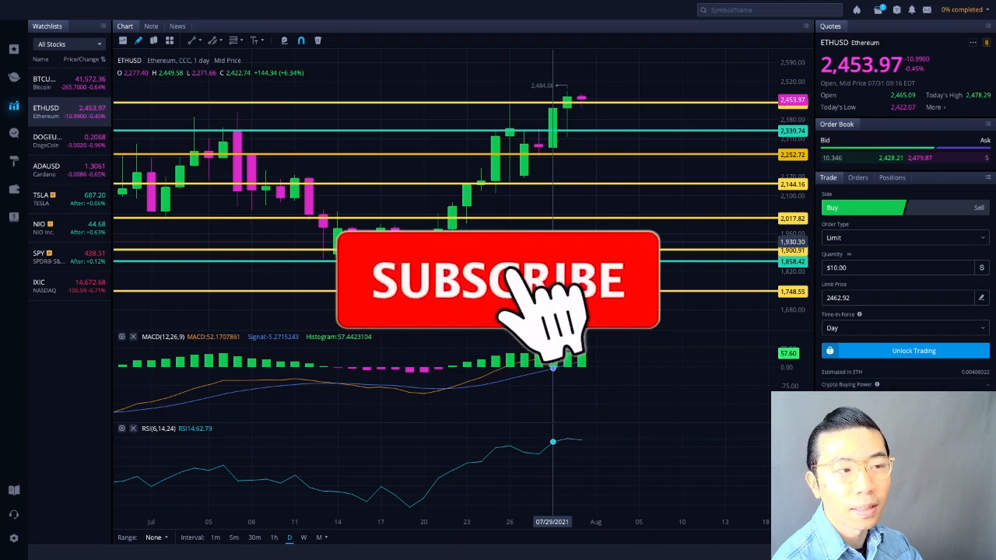
{"action": "left_click", "coordinate": [497, 284]}
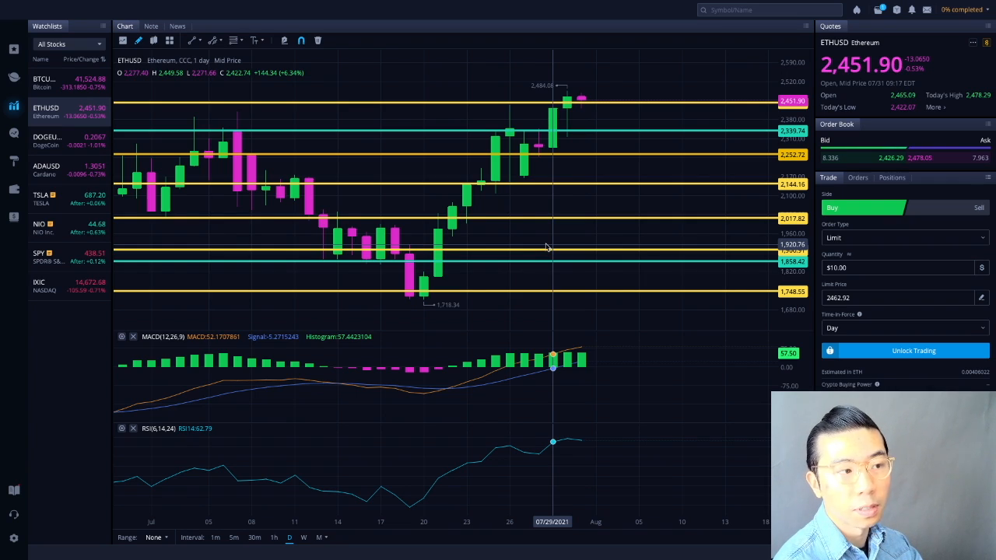
{"action": "mouse_move", "coordinate": [545, 251]}
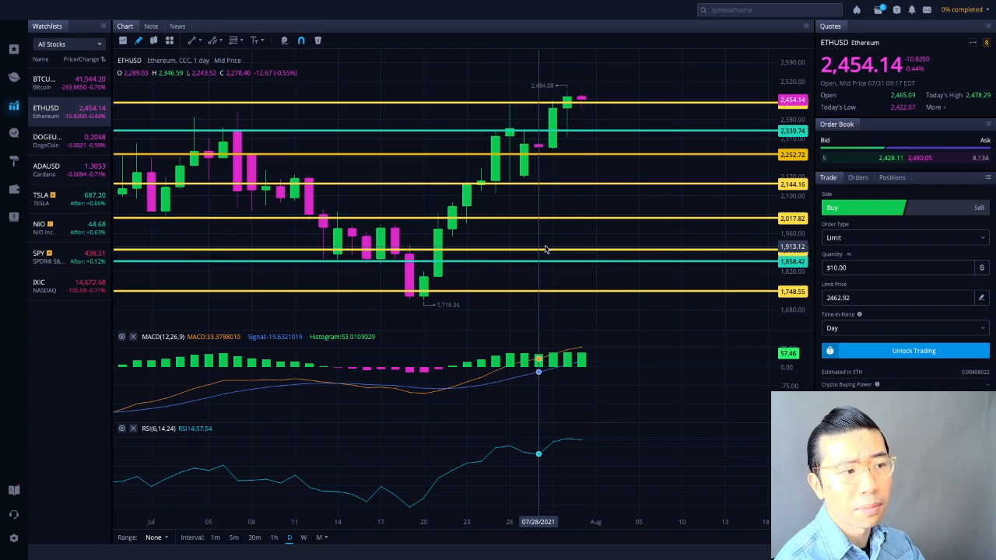
{"action": "mouse_move", "coordinate": [381, 277]}
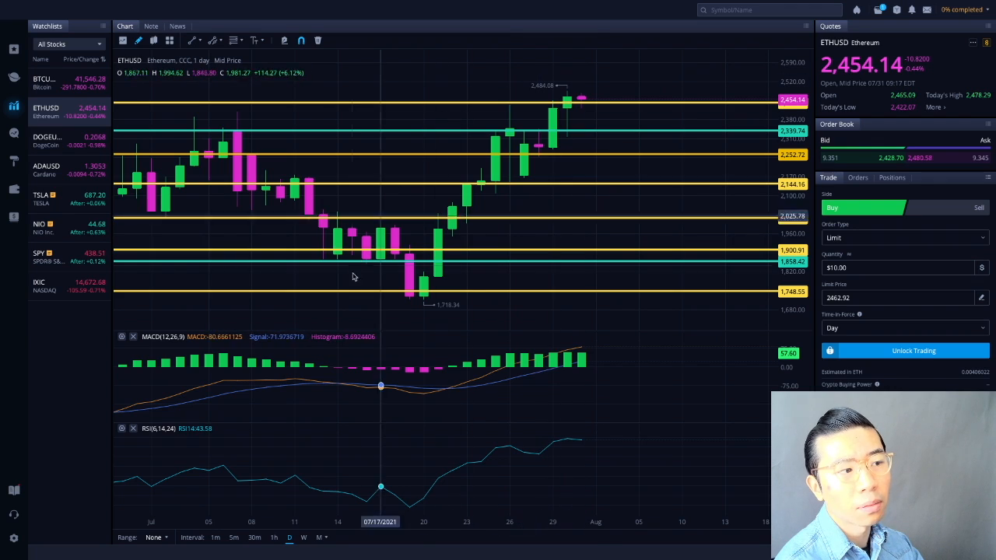
{"action": "mouse_move", "coordinate": [553, 138]}
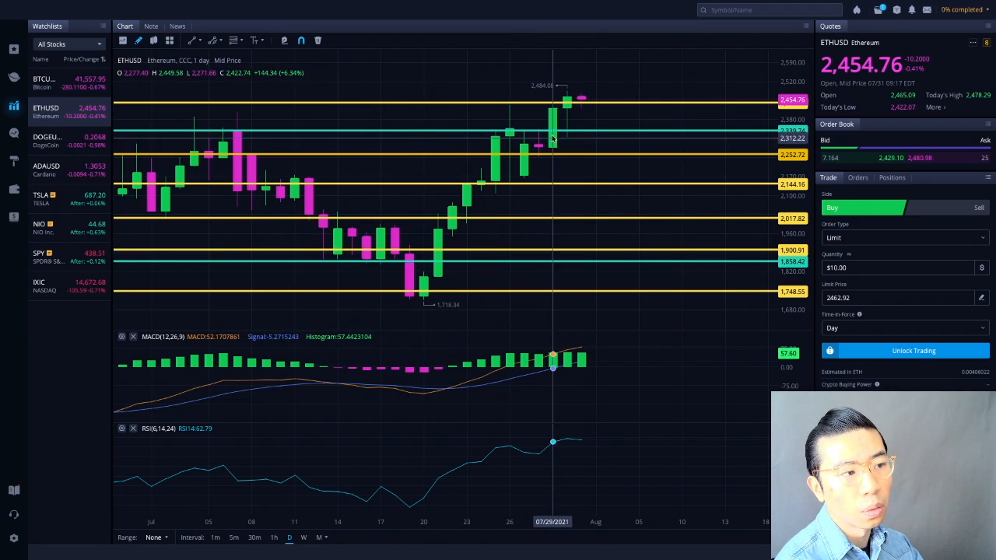
{"action": "mouse_move", "coordinate": [581, 241]}
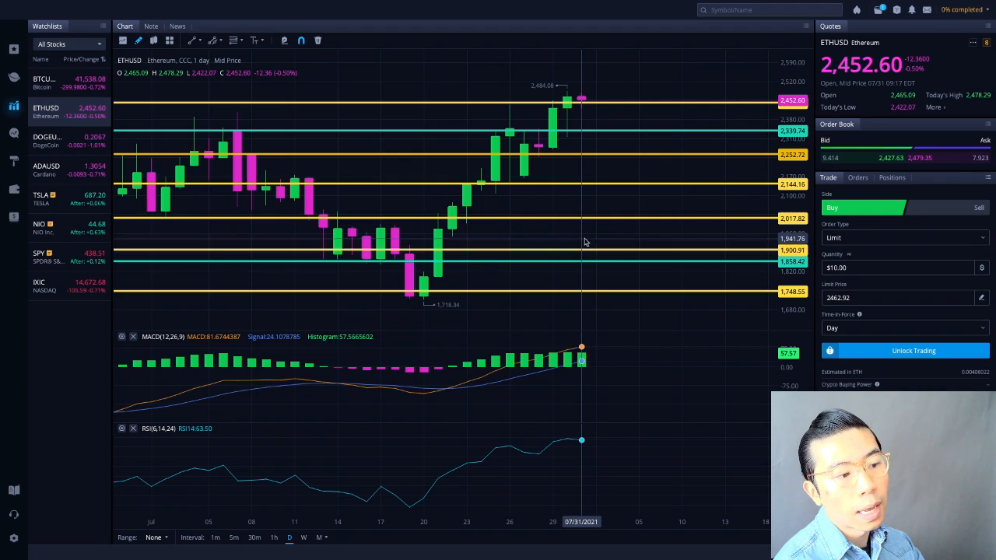
{"action": "mouse_move", "coordinate": [508, 402]}
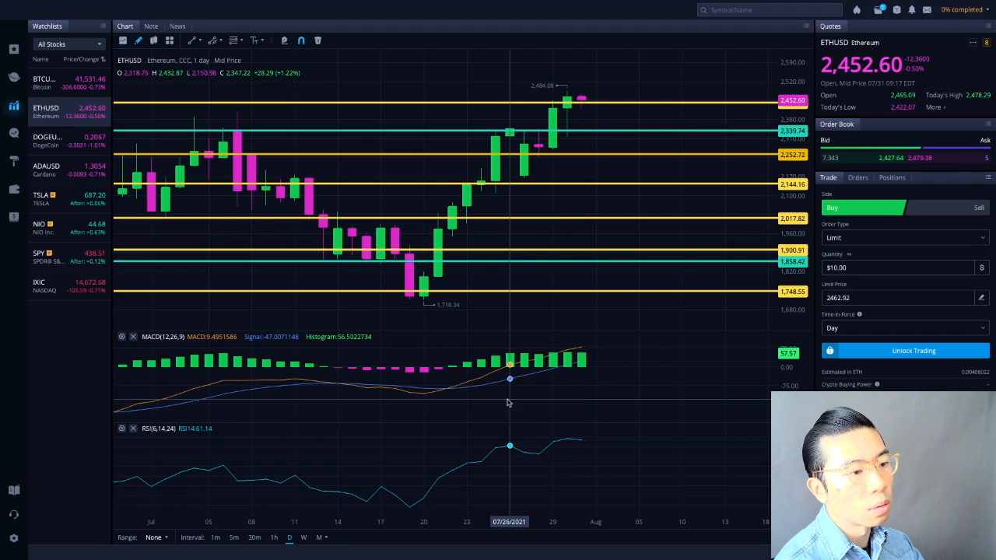
{"action": "mouse_move", "coordinate": [424, 393]}
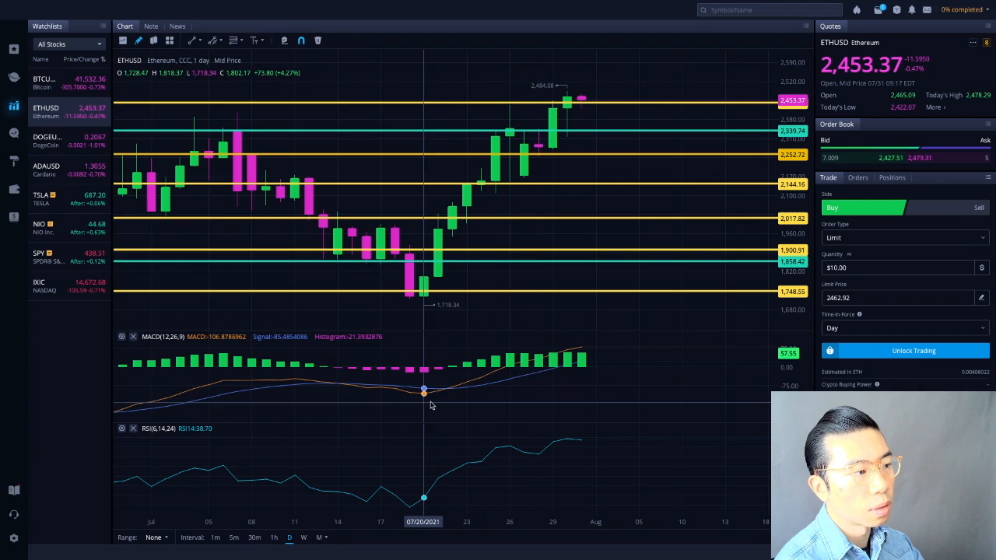
{"action": "mouse_move", "coordinate": [566, 363]}
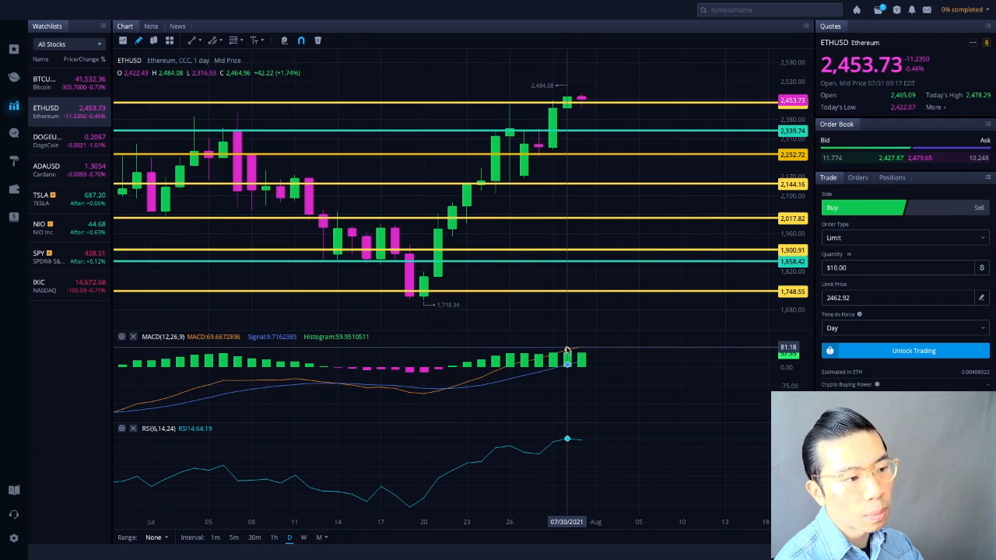
{"action": "mouse_move", "coordinate": [581, 354]}
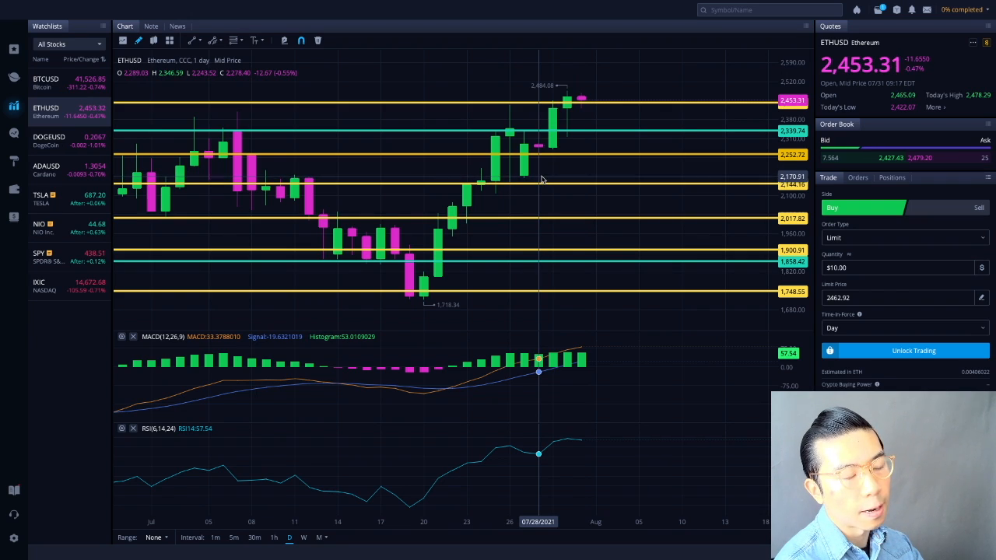
{"action": "mouse_move", "coordinate": [581, 112]}
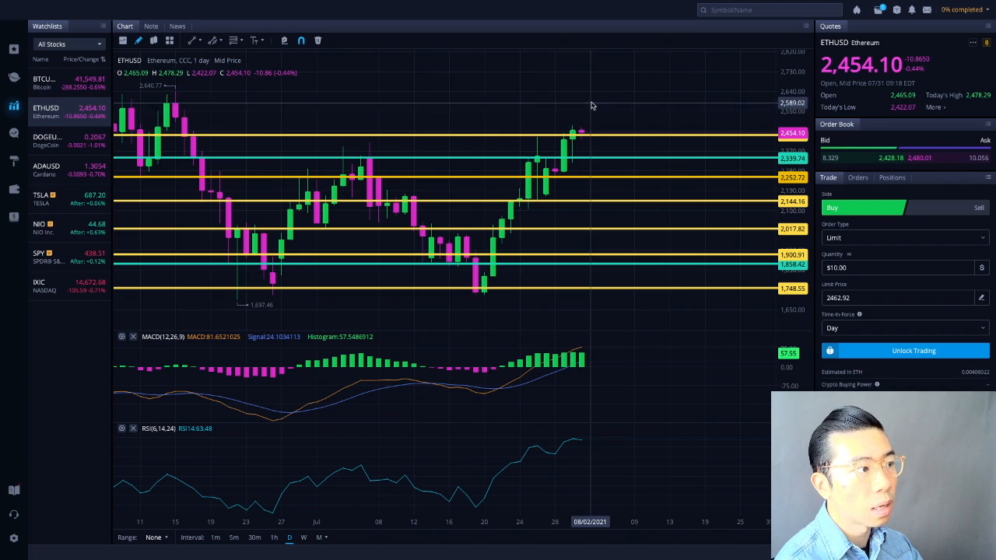
{"action": "mouse_move", "coordinate": [599, 276]}
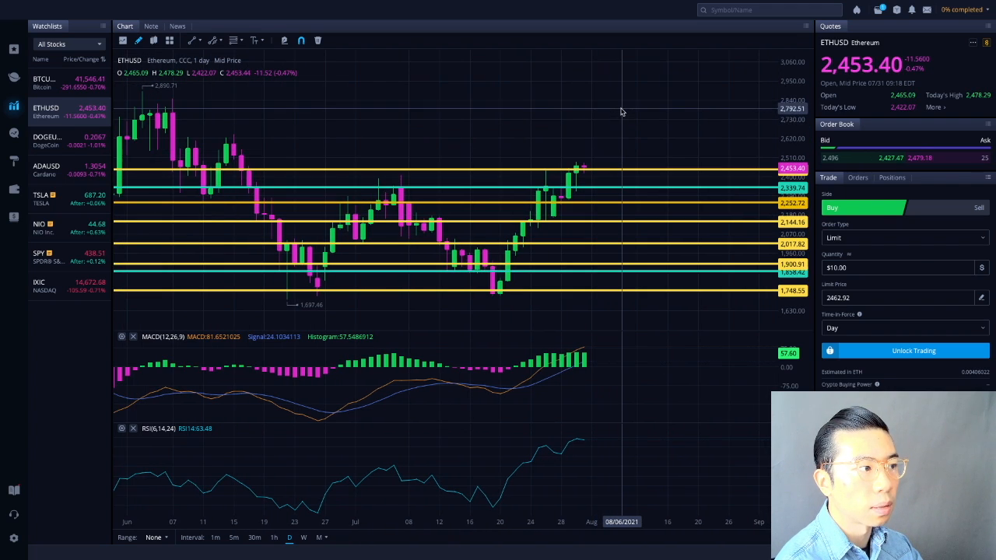
{"action": "mouse_move", "coordinate": [623, 155]}
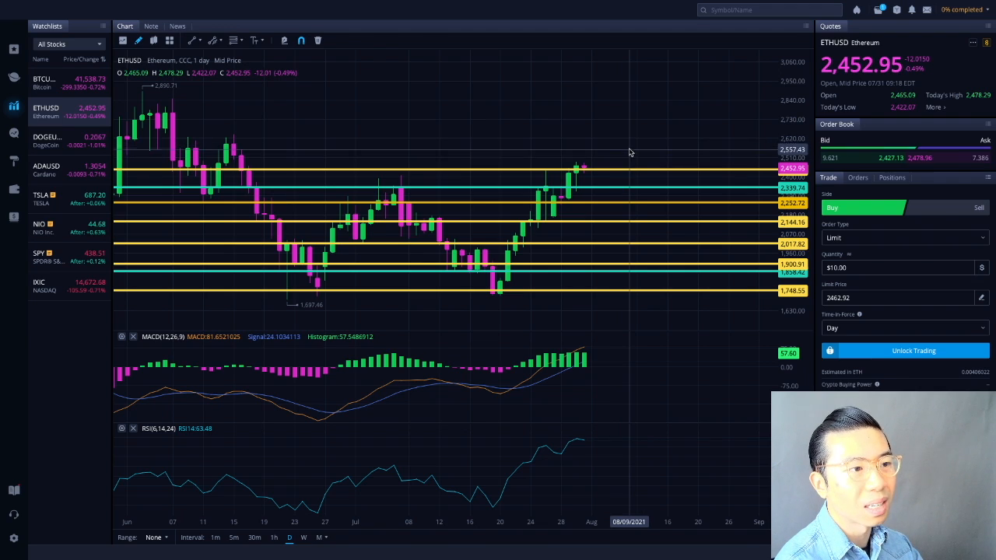
{"action": "mouse_move", "coordinate": [638, 119]}
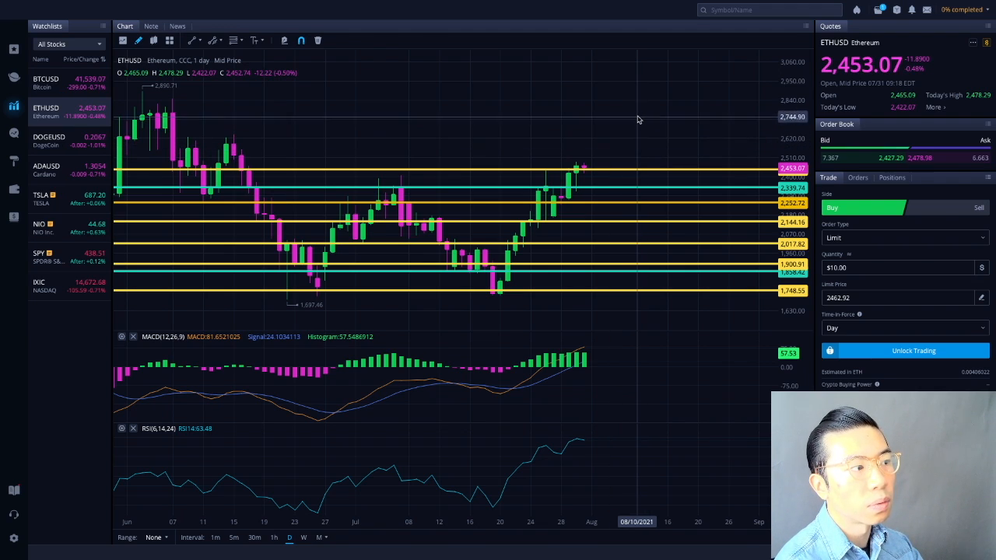
{"action": "mouse_move", "coordinate": [617, 249]}
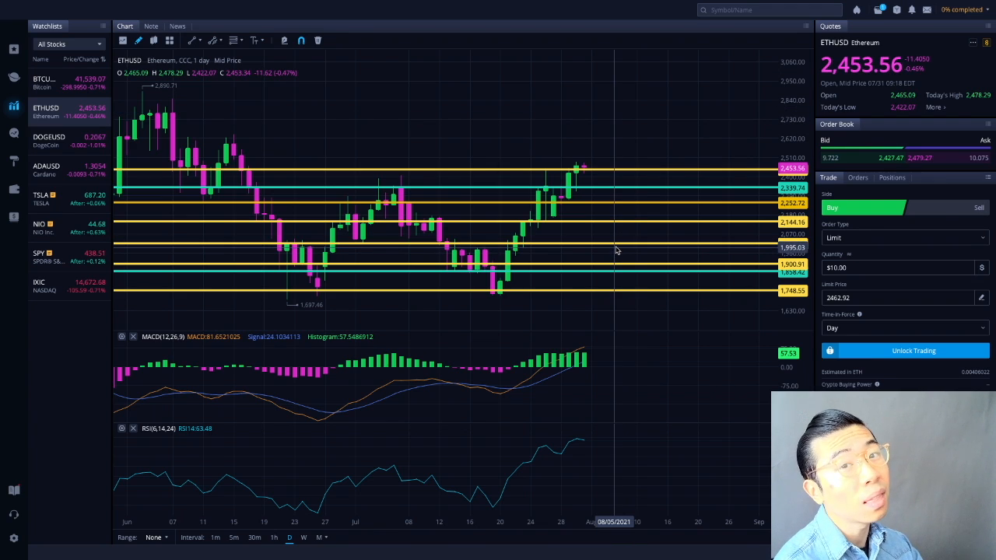
{"action": "mouse_move", "coordinate": [467, 317]}
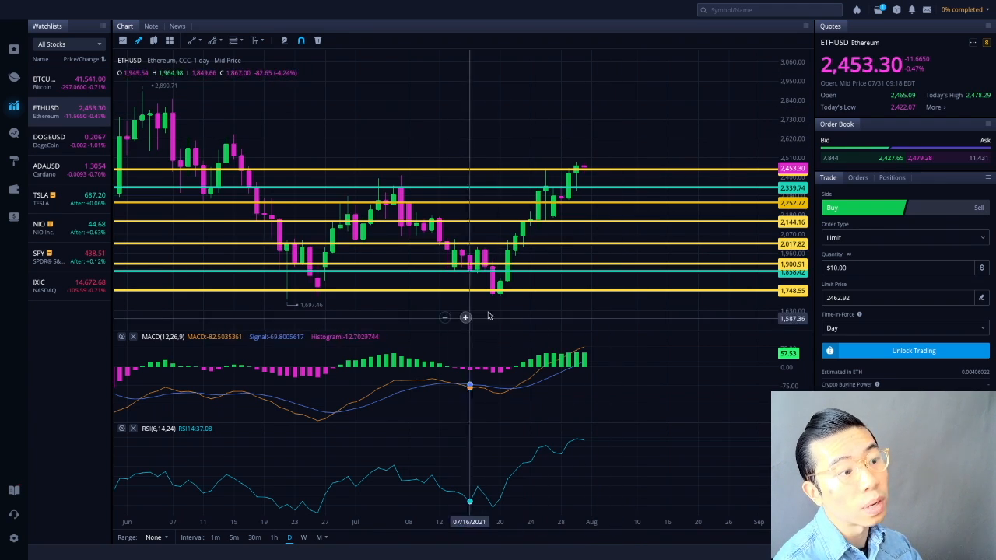
{"action": "mouse_move", "coordinate": [599, 189]}
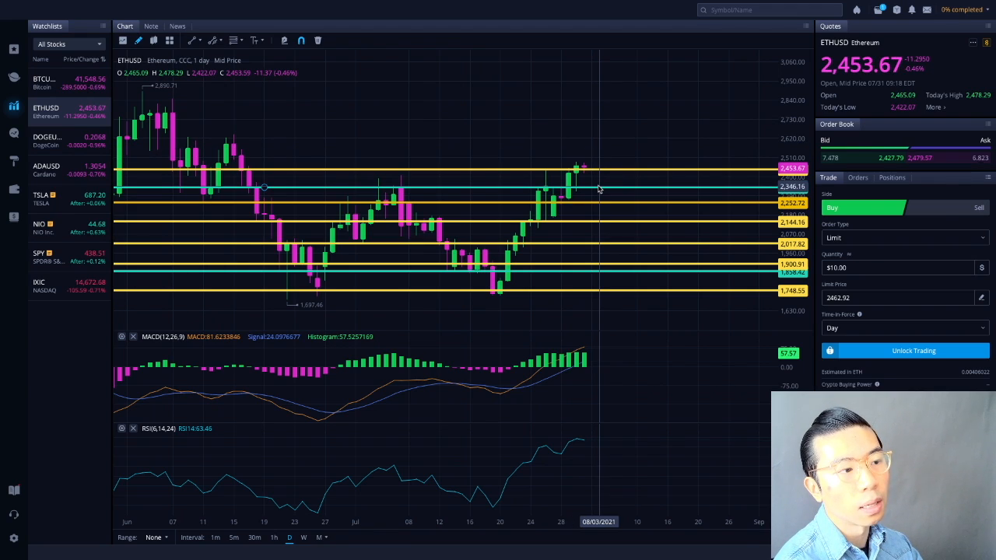
{"action": "mouse_move", "coordinate": [606, 220]}
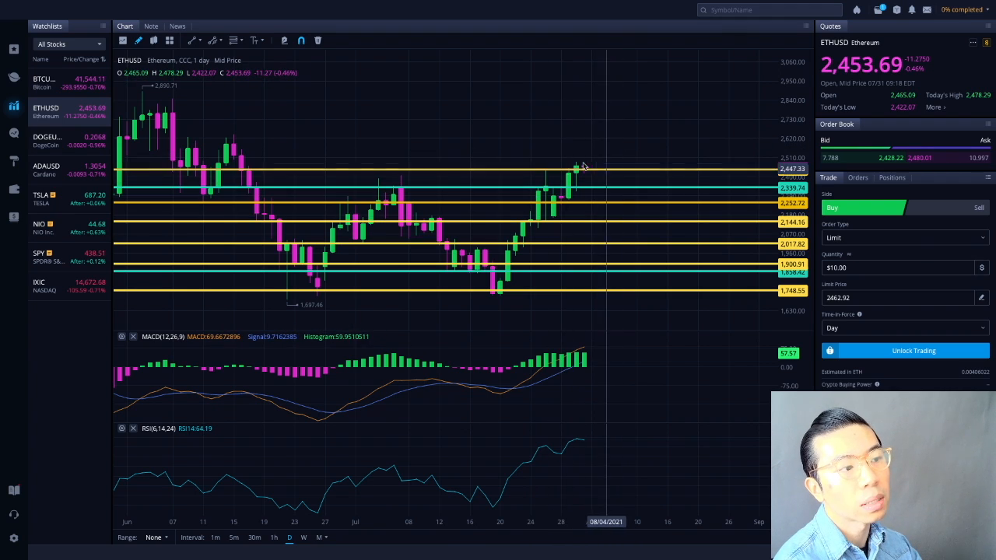
{"action": "mouse_move", "coordinate": [576, 167]}
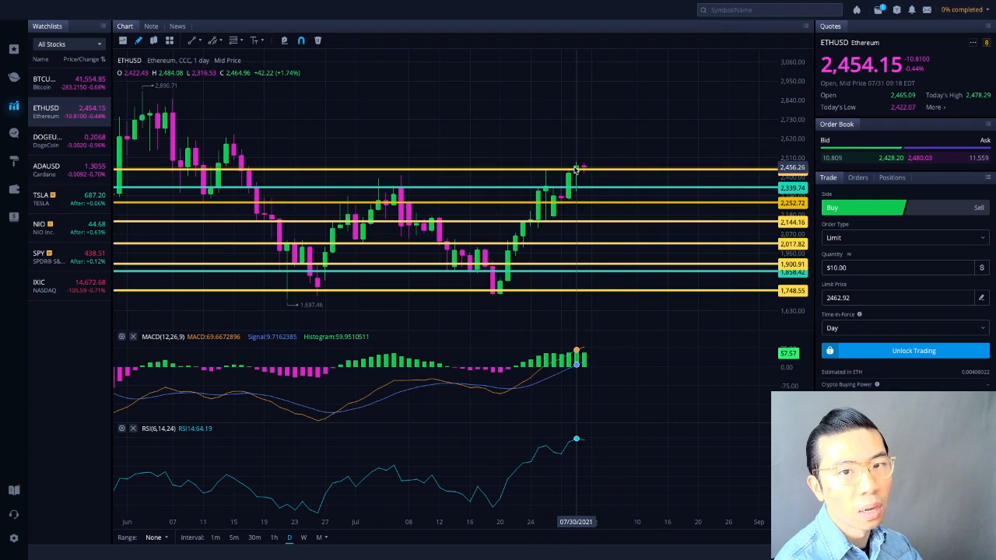
{"action": "mouse_move", "coordinate": [630, 187]}
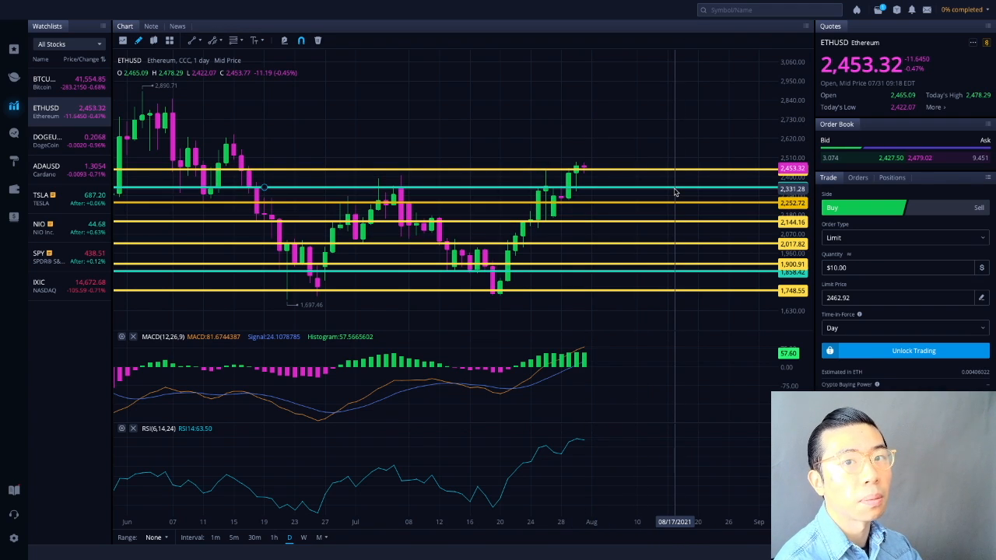
{"action": "mouse_move", "coordinate": [645, 138]}
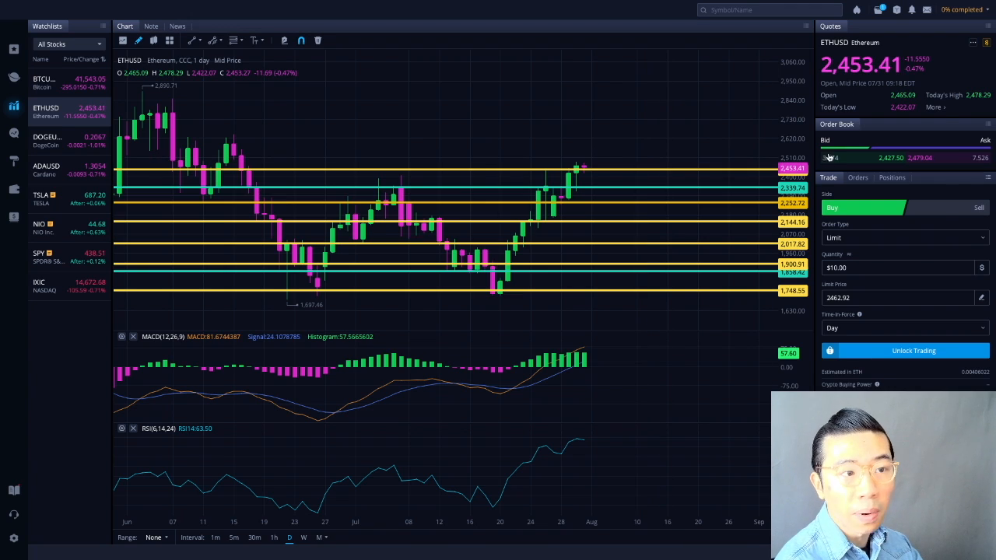
{"action": "mouse_move", "coordinate": [706, 147]}
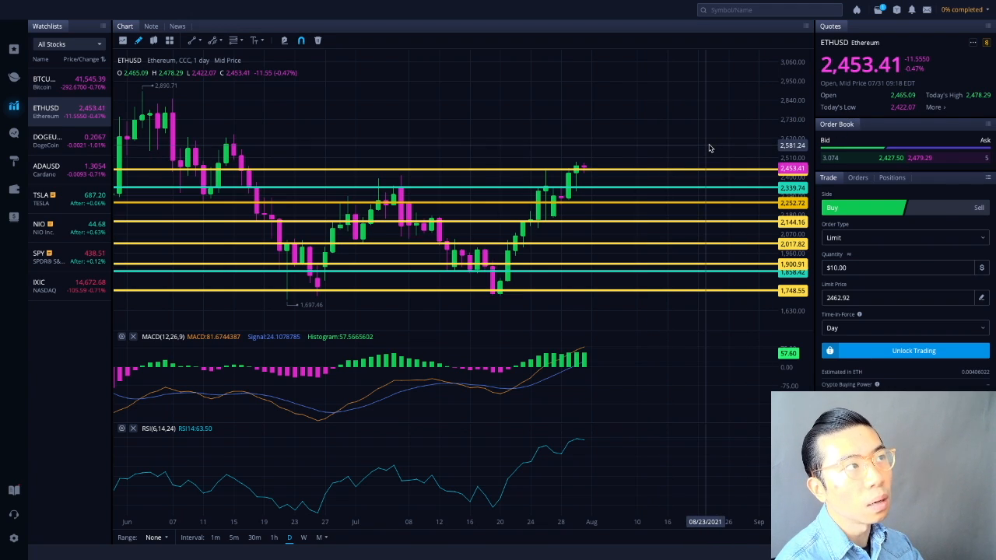
{"action": "mouse_move", "coordinate": [691, 352]}
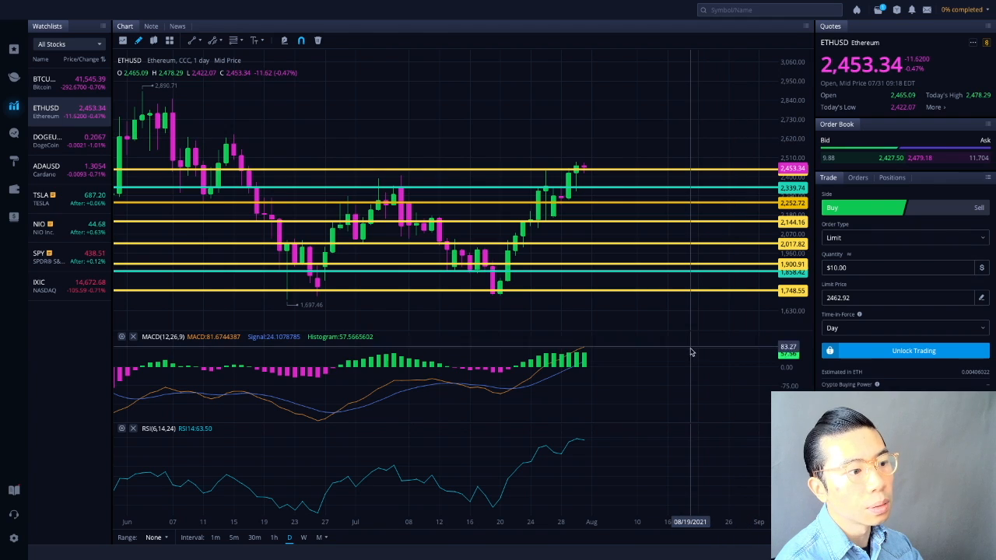
{"action": "mouse_move", "coordinate": [607, 444]}
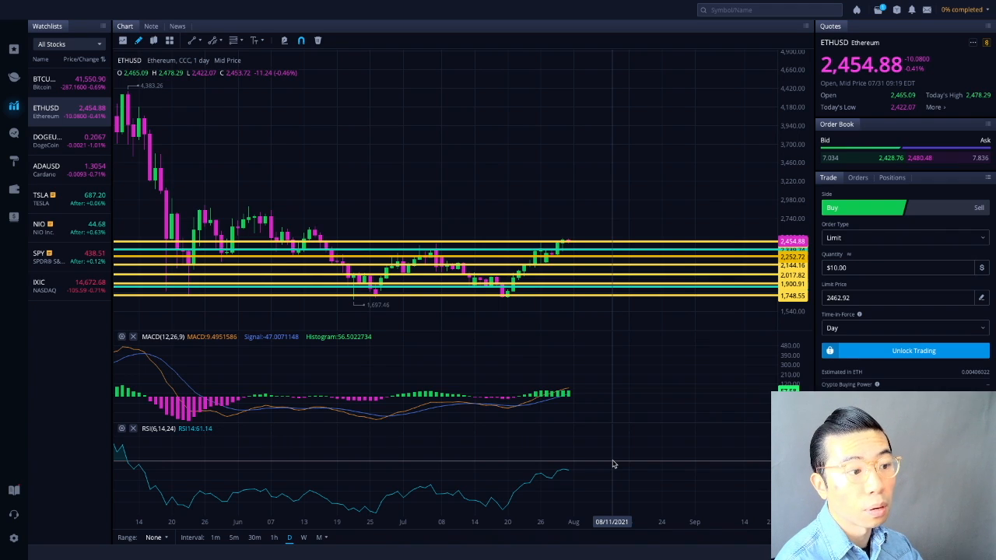
{"action": "mouse_move", "coordinate": [574, 467]}
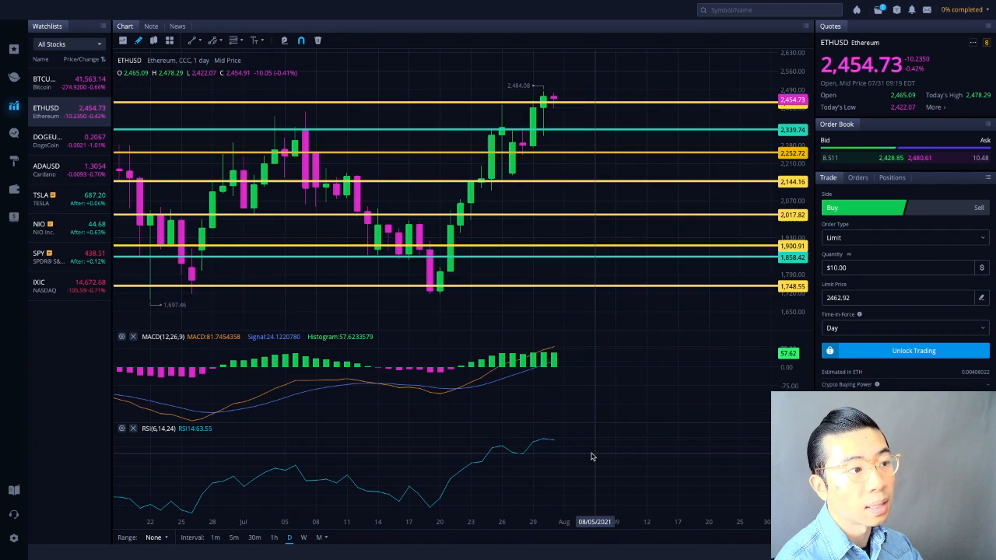
{"action": "mouse_move", "coordinate": [589, 457]}
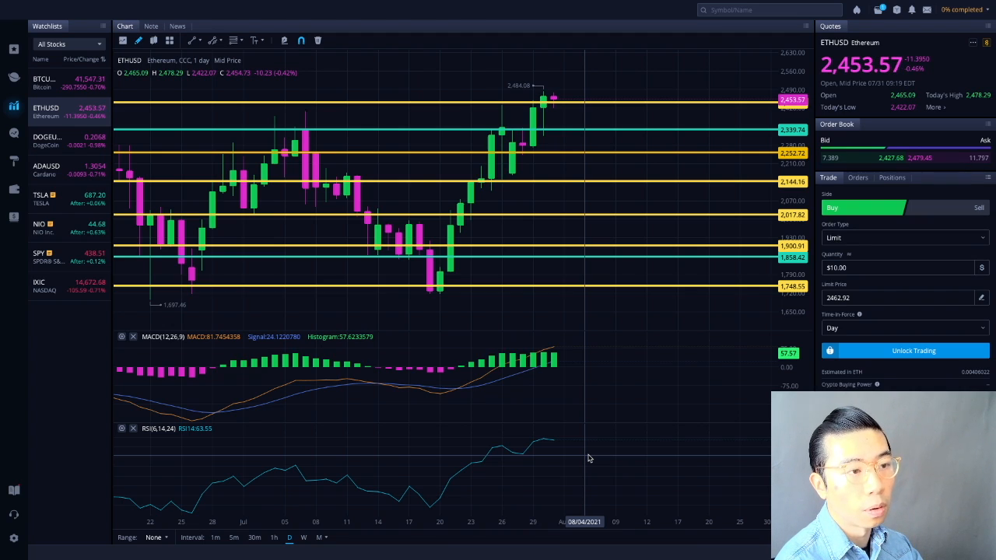
{"action": "mouse_move", "coordinate": [601, 158]}
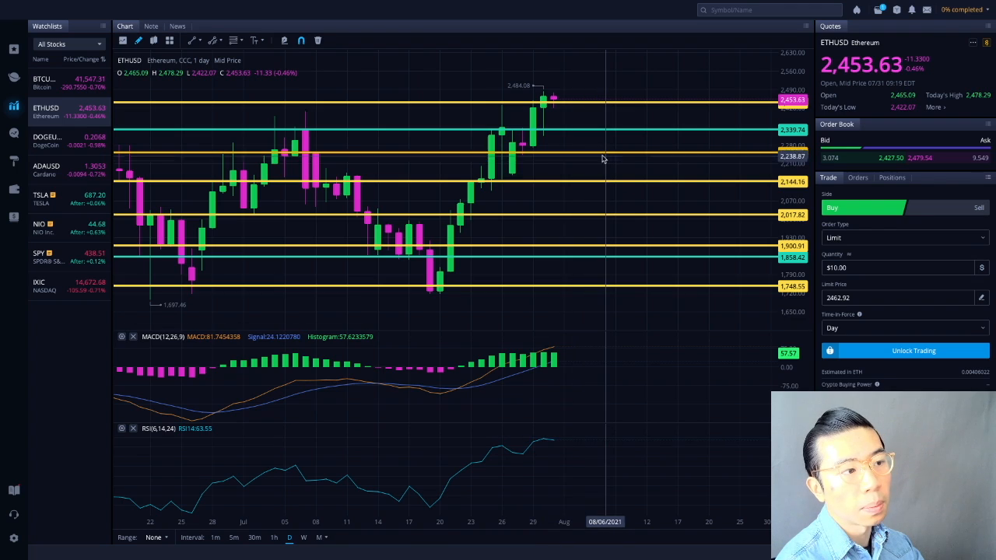
{"action": "mouse_move", "coordinate": [592, 151]}
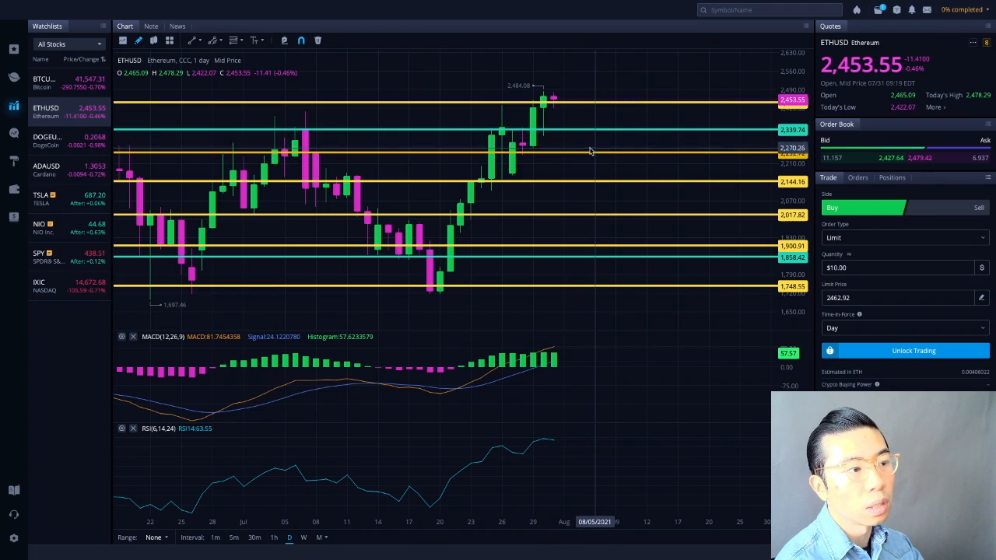
{"action": "mouse_move", "coordinate": [596, 162]}
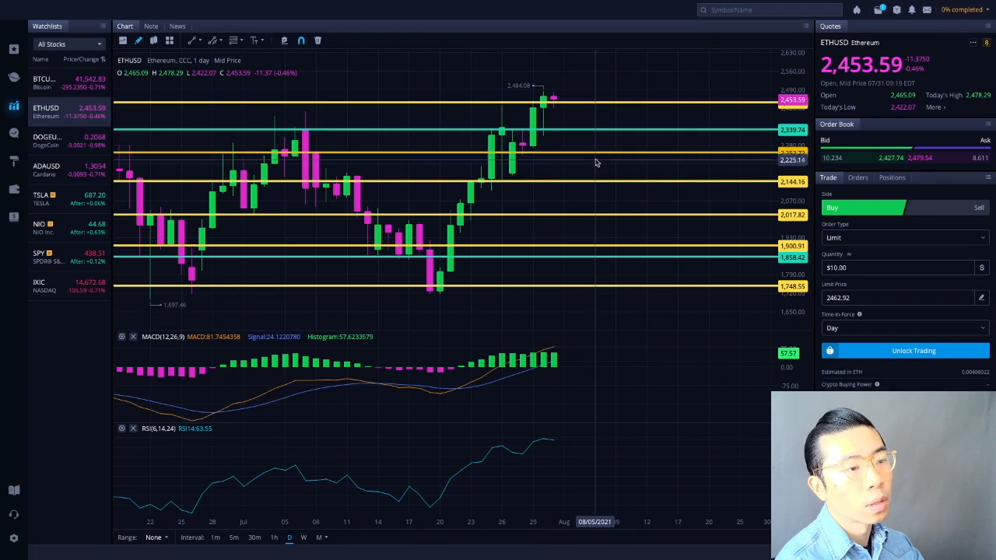
{"action": "mouse_move", "coordinate": [856, 83]}
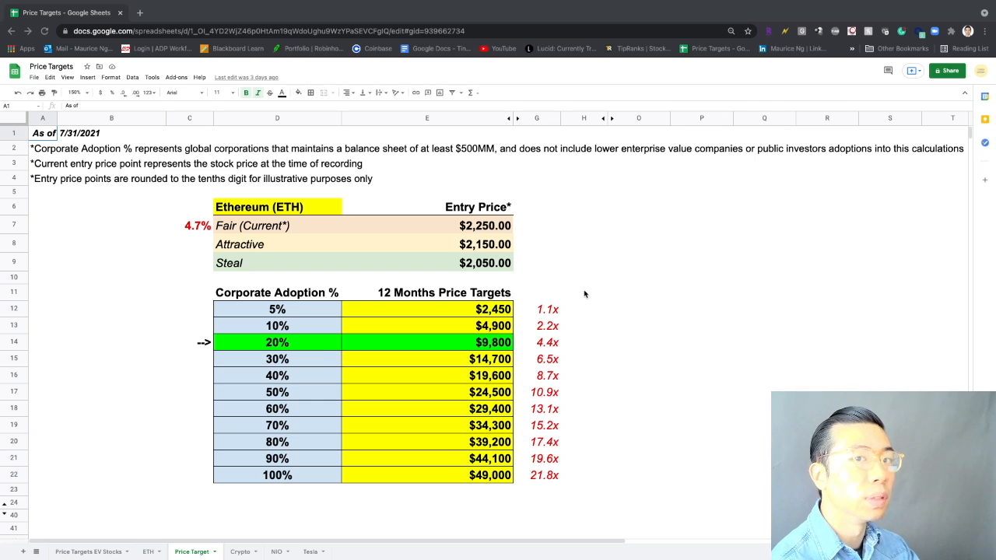
{"action": "mouse_move", "coordinate": [571, 316]}
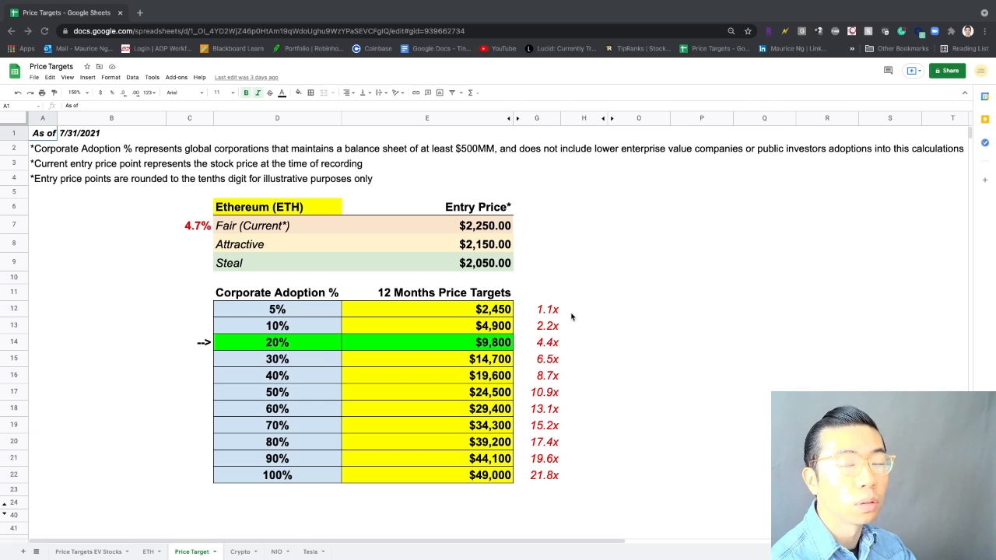
{"action": "mouse_move", "coordinate": [574, 311]}
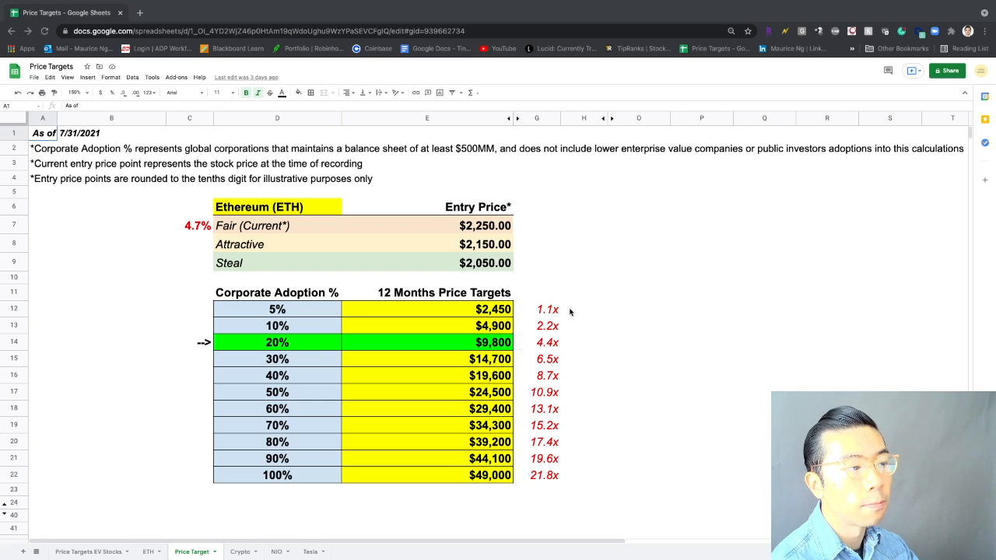
{"action": "mouse_move", "coordinate": [603, 291]}
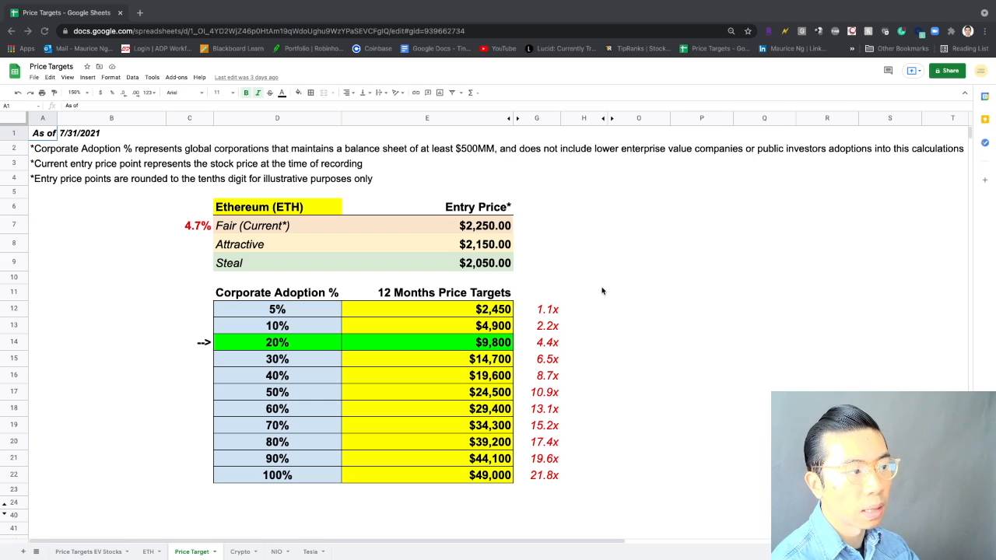
{"action": "mouse_move", "coordinate": [597, 296]}
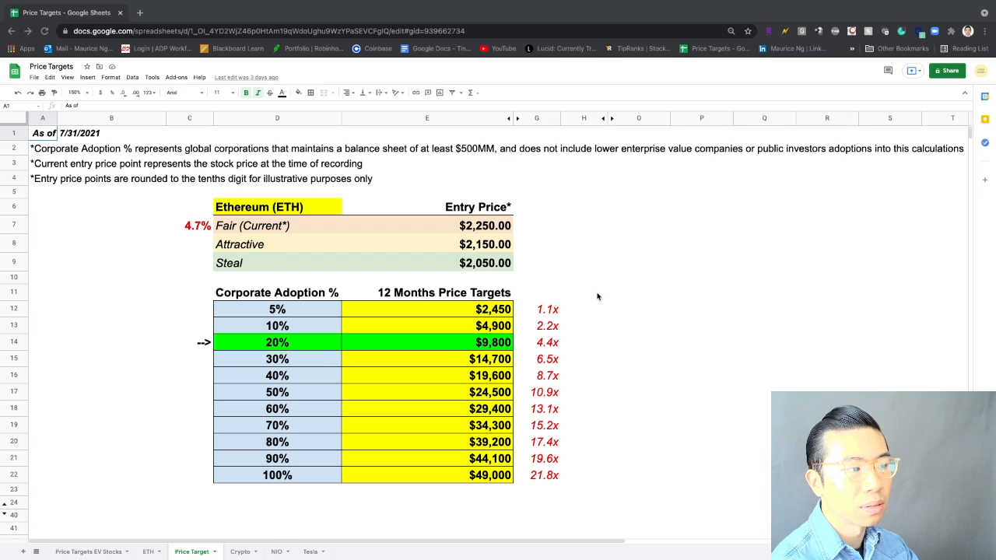